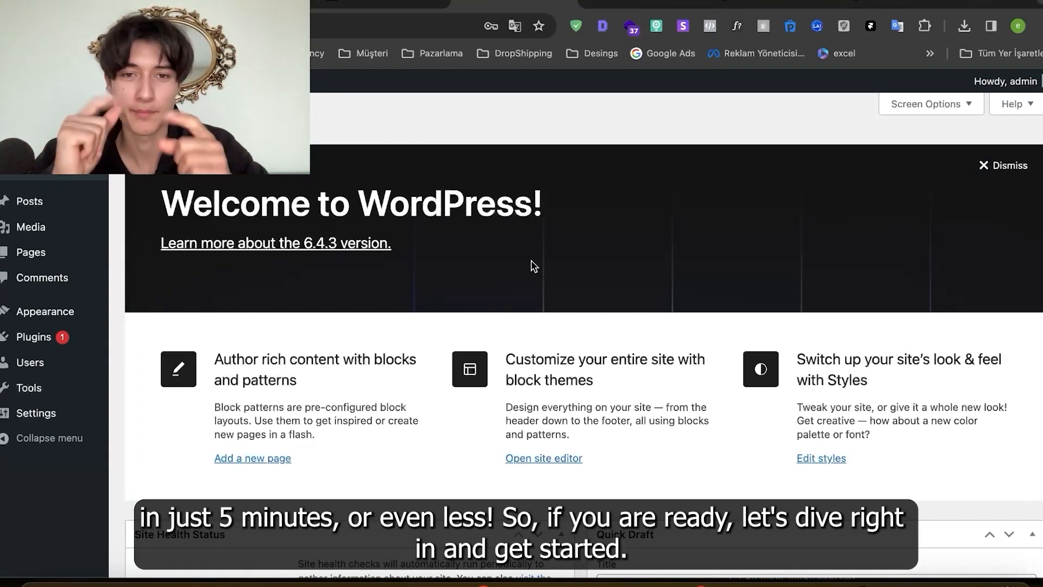
{"action": "mouse_move", "coordinate": [626, 129]}
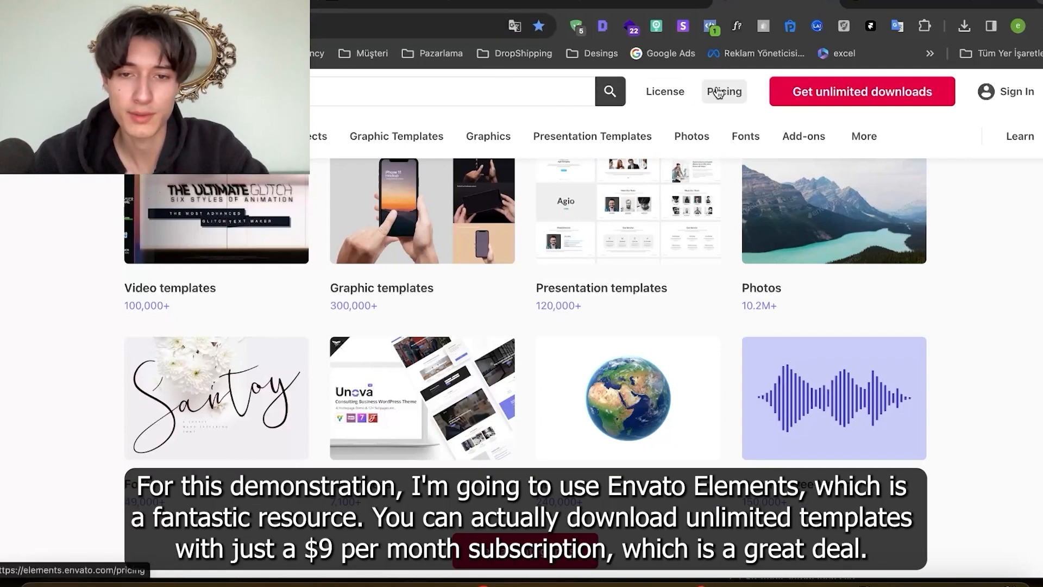
{"action": "mouse_move", "coordinate": [462, 106]}
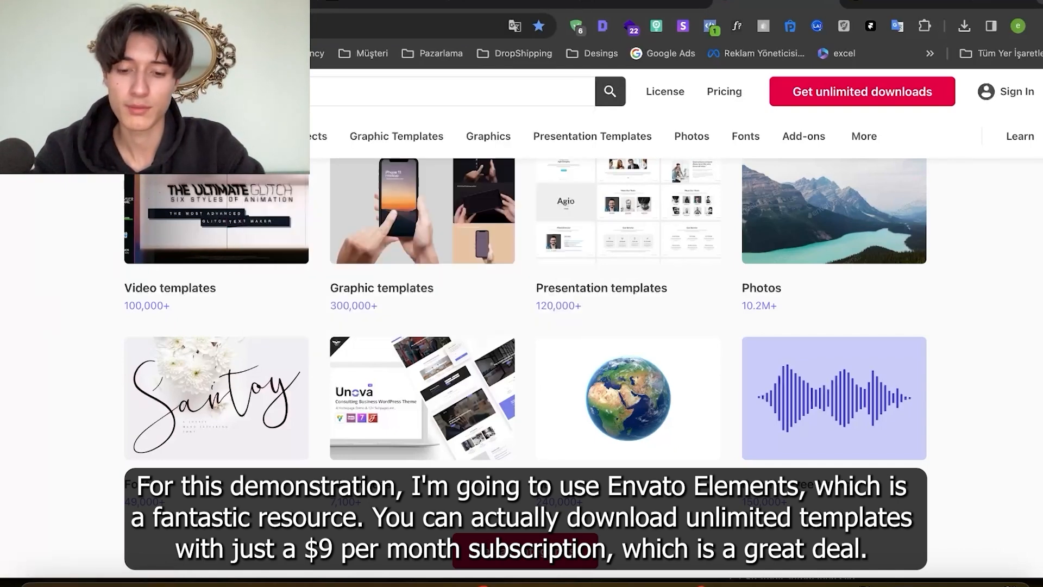
Search Envato Elements for 'real estate in WordPress' and scroll through the 303 results.
{"action": "left_click", "coordinate": [453, 92]}
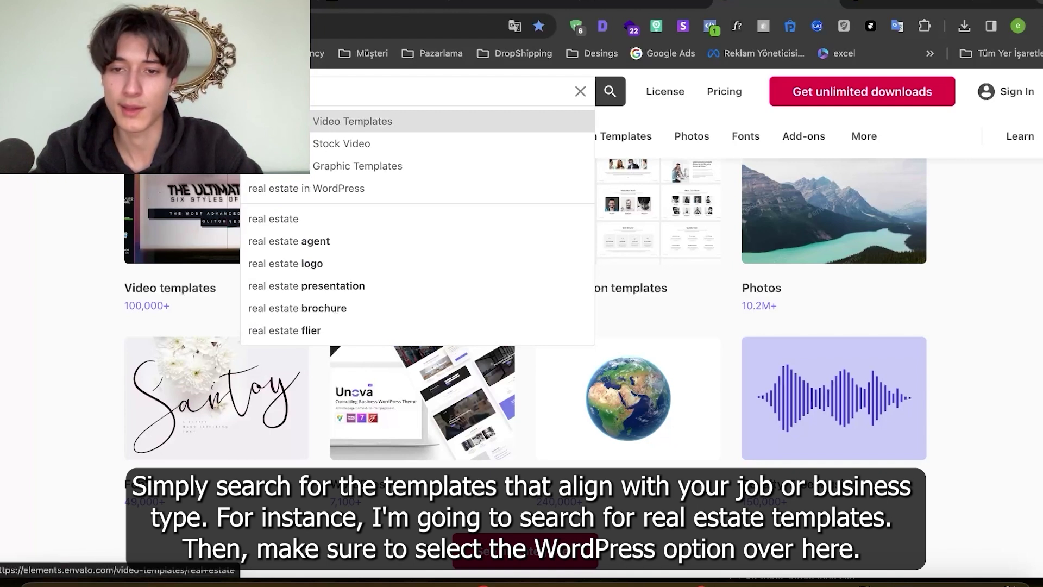
{"action": "left_click", "coordinate": [305, 188]}
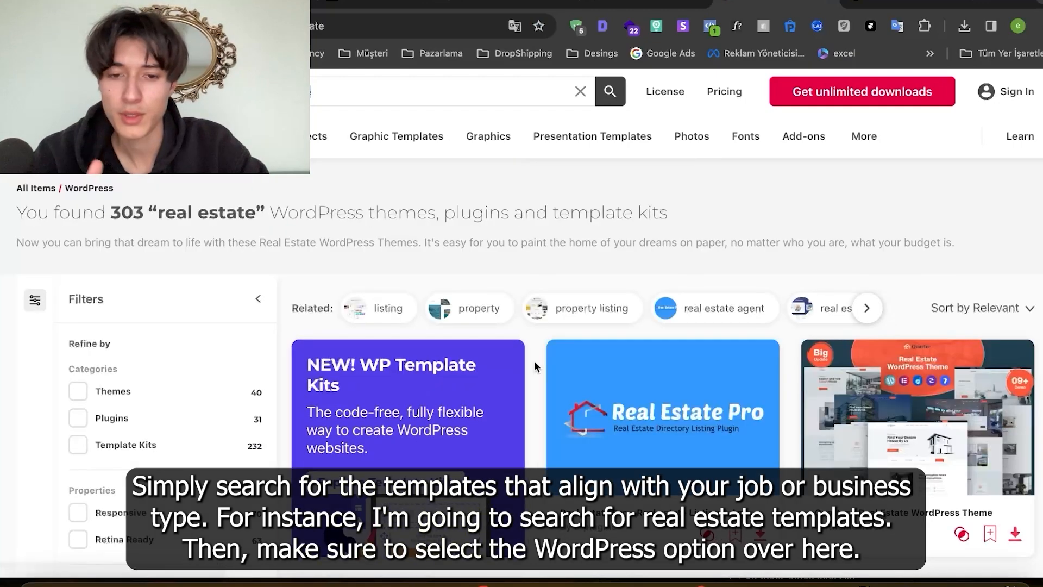
{"action": "scroll", "scroll_direction": "down", "scroll_amount": 3}
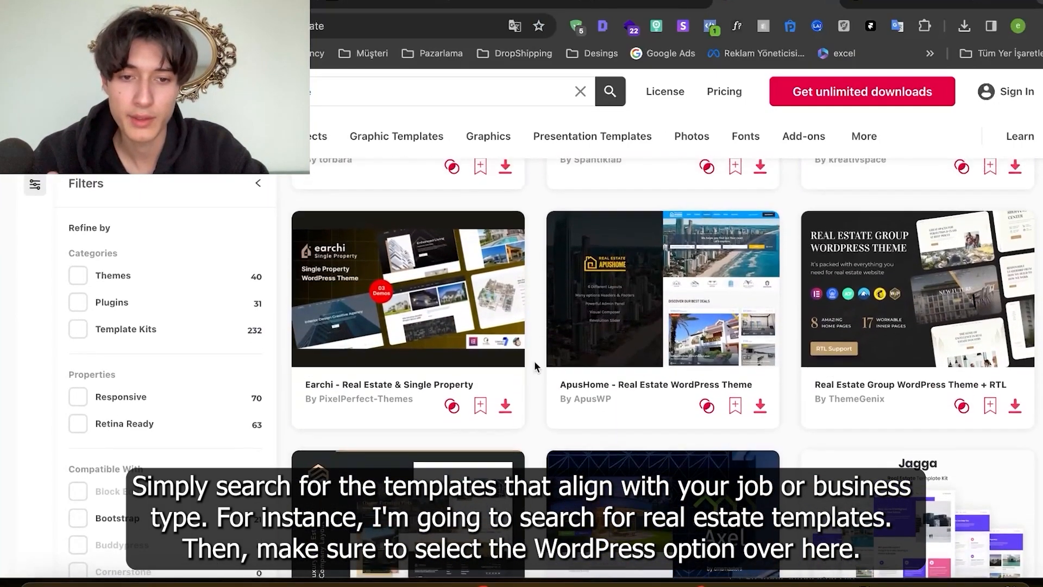
Open the Real Estate Group WordPress Theme item and scroll its 8 home and 17 inner pages.
{"action": "left_click", "coordinate": [916, 289]}
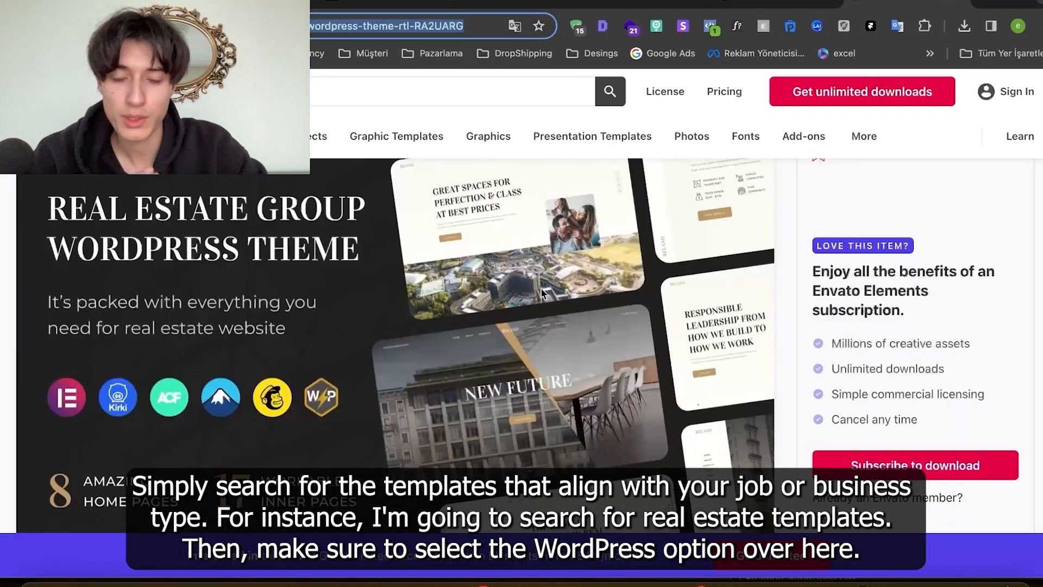
{"action": "scroll", "scroll_direction": "down", "scroll_amount": 3}
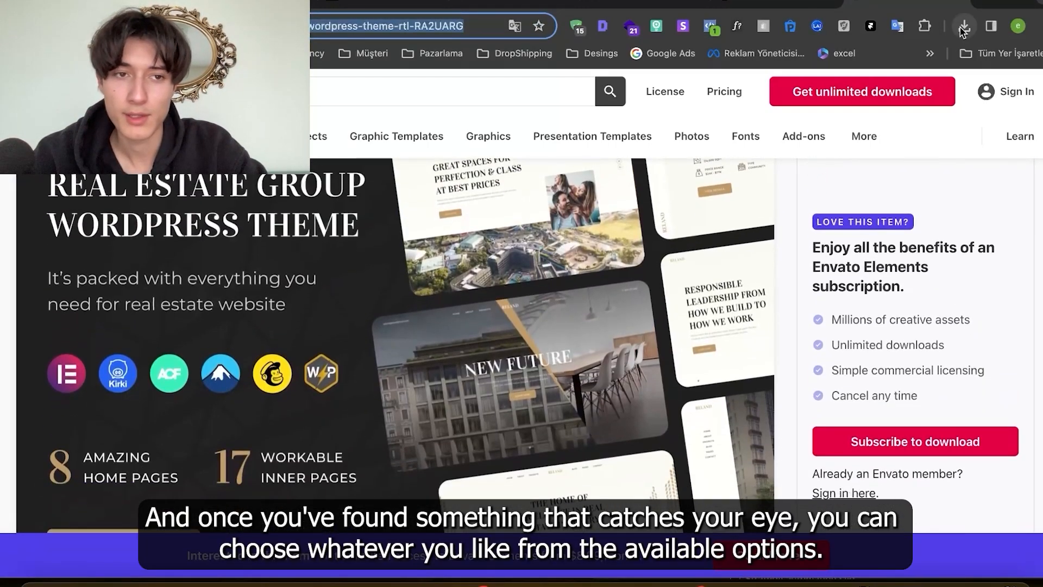
{"action": "mouse_move", "coordinate": [673, 217]}
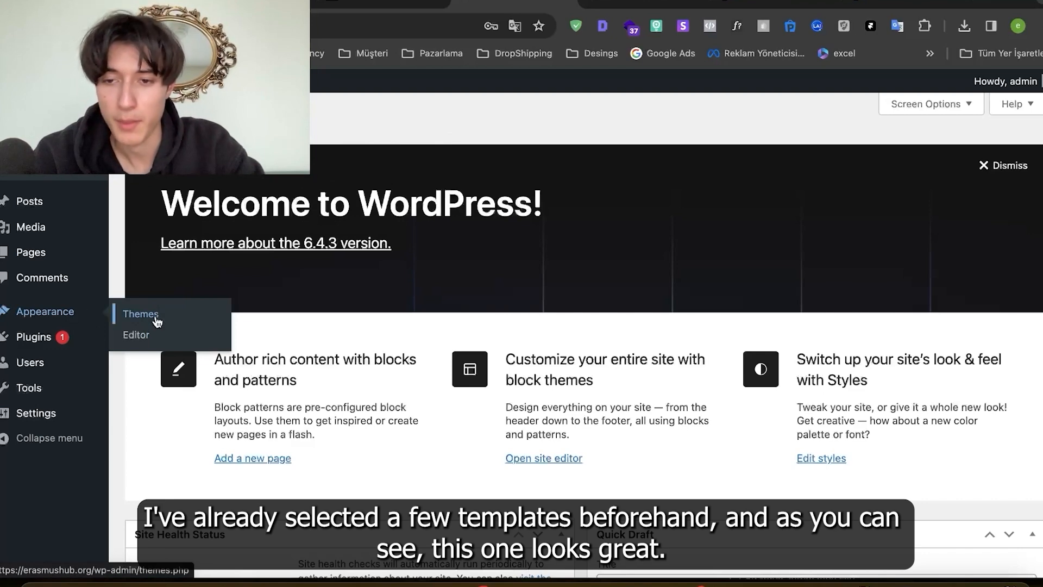
Go to the theme upload page and show the downloaded reland.zip and reland-child.zip files.
{"action": "left_click", "coordinate": [140, 313]}
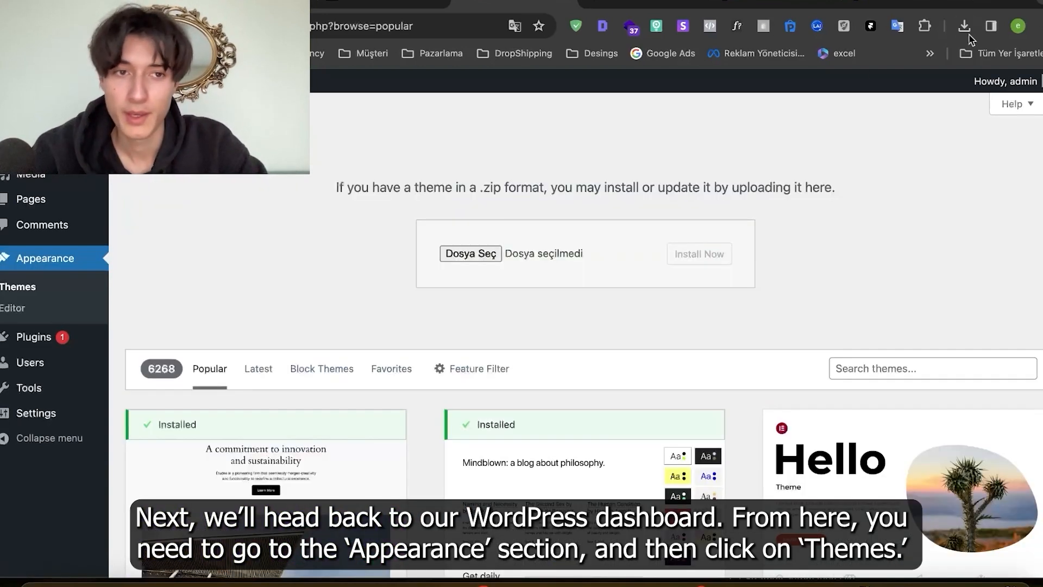
{"action": "left_click", "coordinate": [964, 26]}
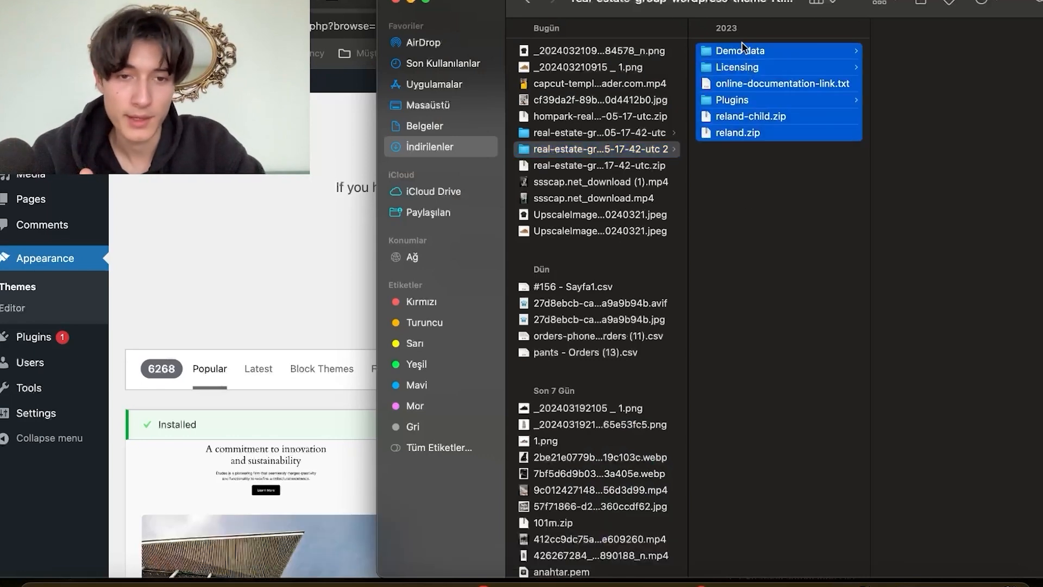
Inspect the extracted Real Estate Group folder and choose reland.zip for the theme uploader.
{"action": "left_click", "coordinate": [737, 133]}
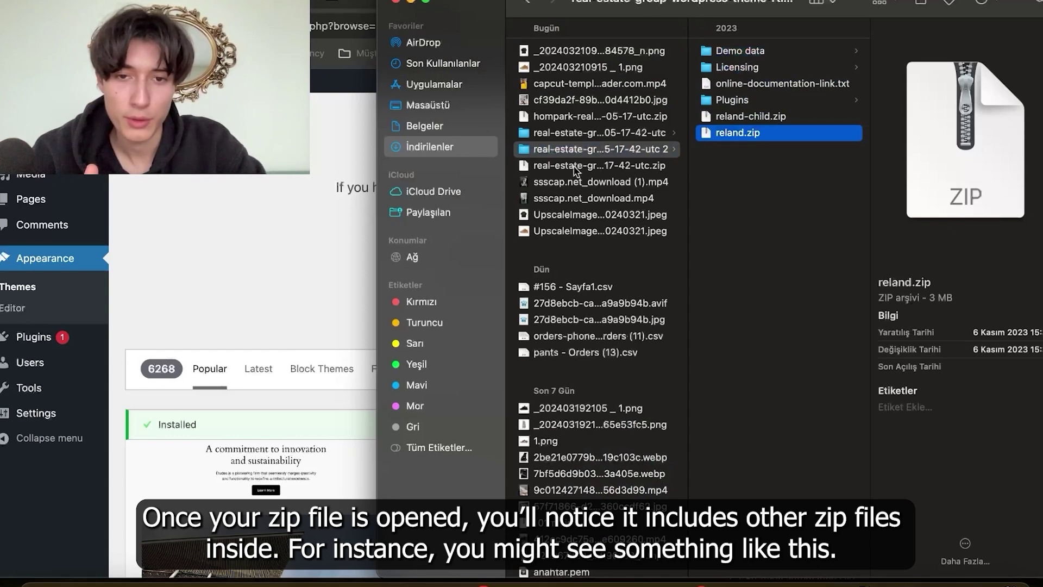
{"action": "left_click", "coordinate": [599, 148]}
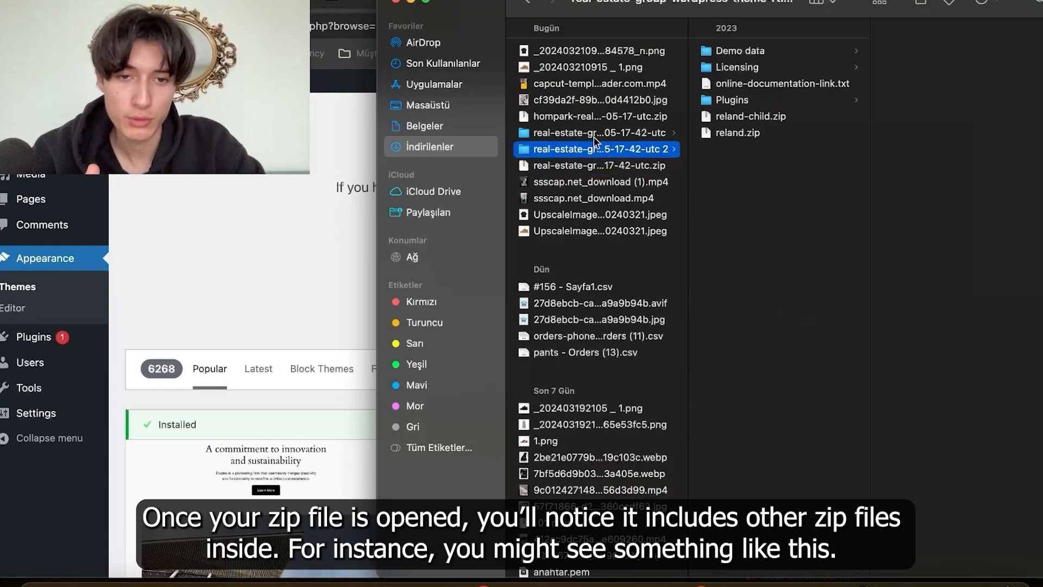
{"action": "left_click", "coordinate": [737, 133]}
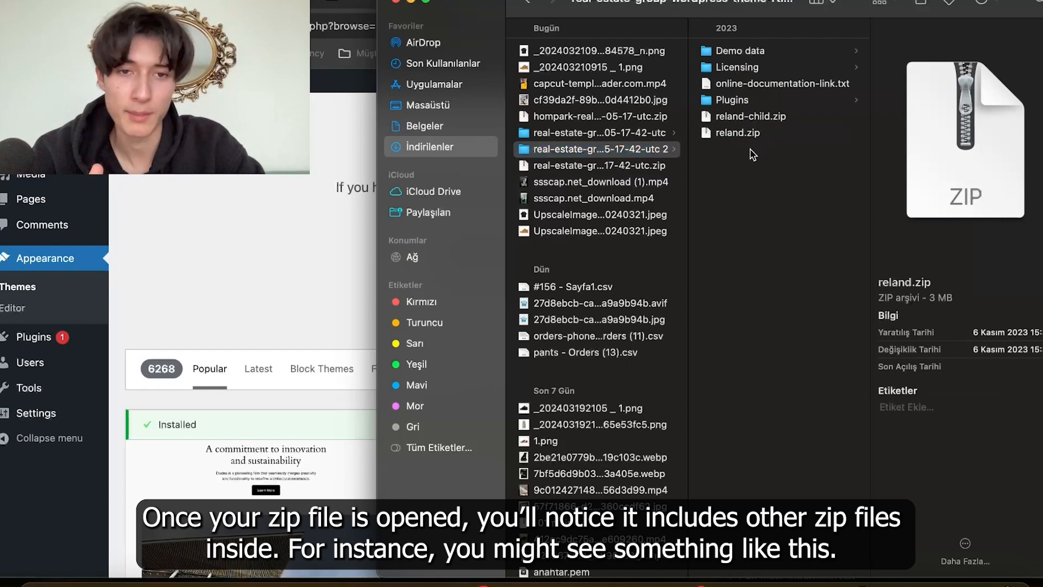
{"action": "left_click", "coordinate": [737, 133]}
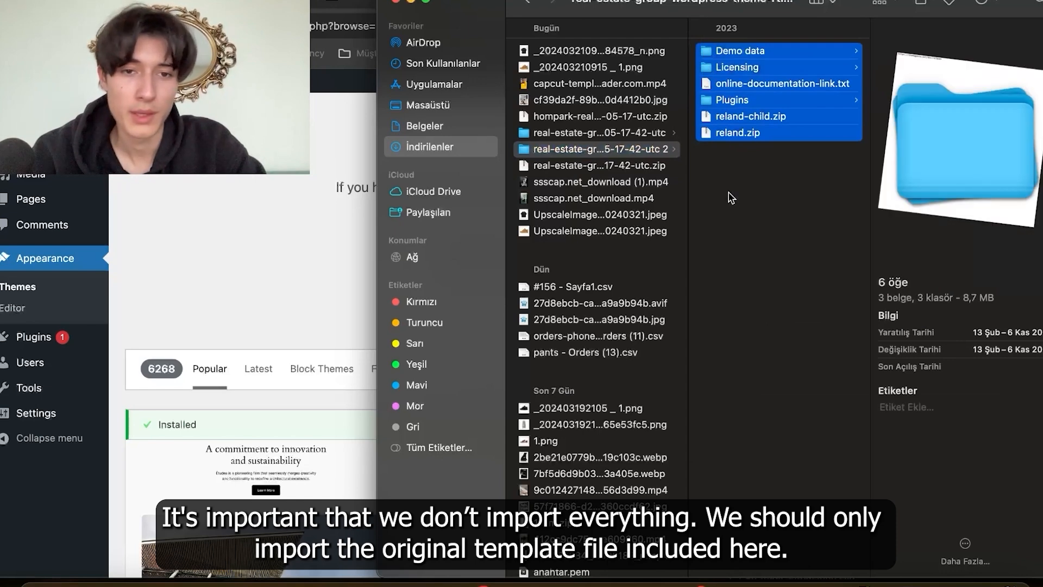
{"action": "left_click", "coordinate": [596, 149]}
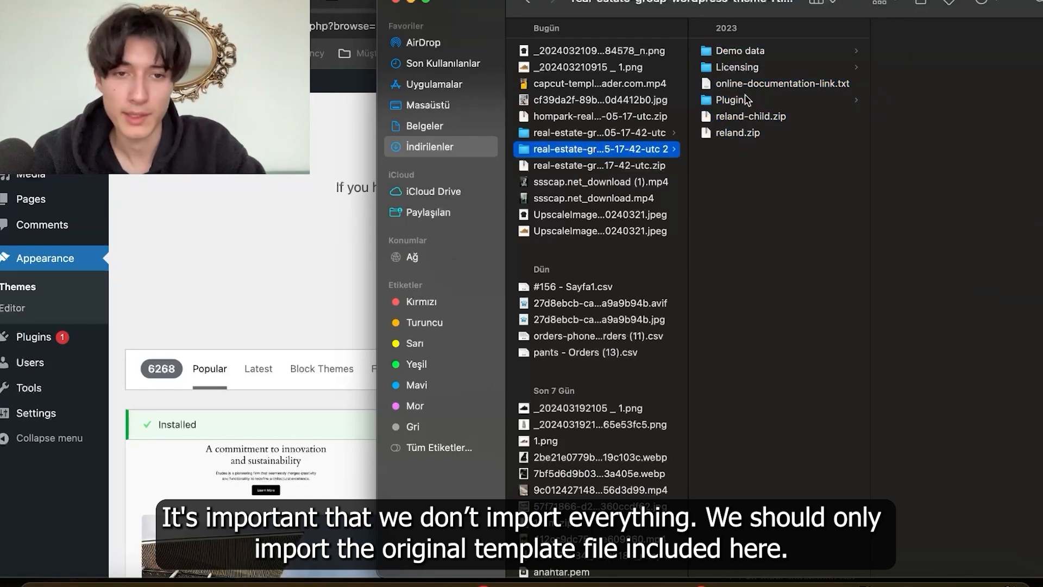
{"action": "left_click", "coordinate": [738, 133]}
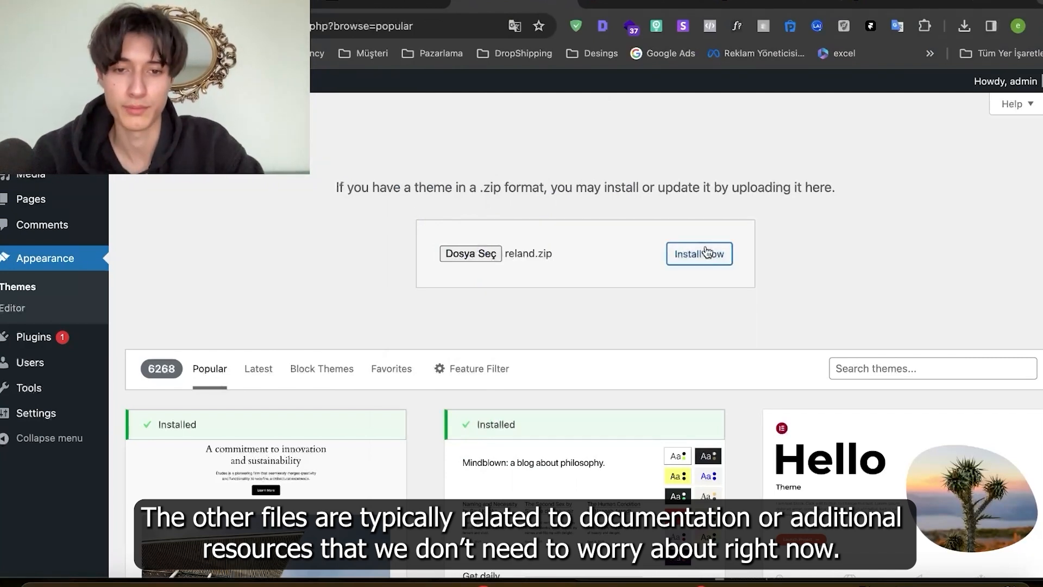
{"action": "mouse_move", "coordinate": [673, 160]}
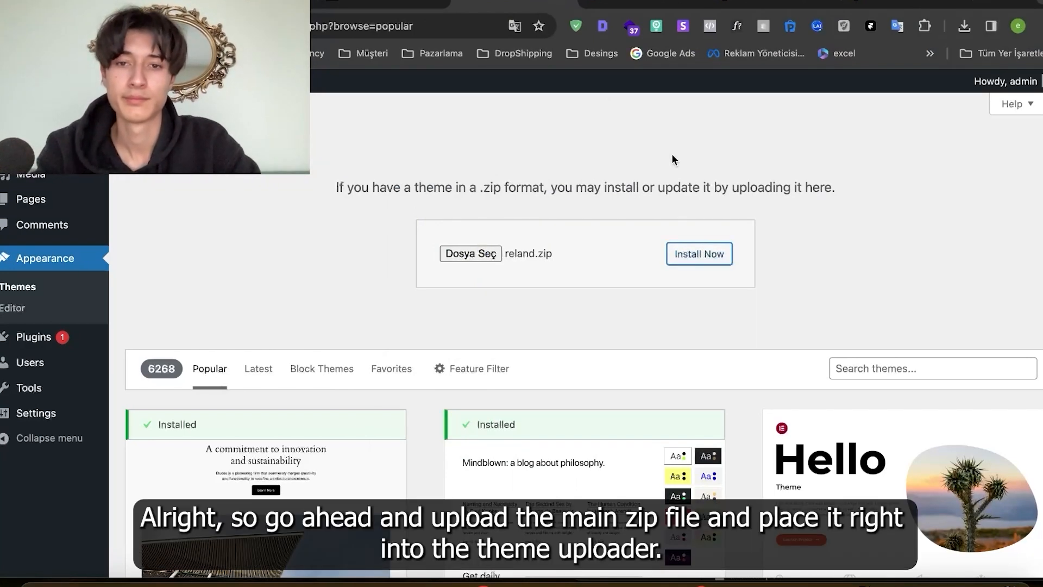
Install the uploaded reland.zip and activate the Reland theme.
{"action": "left_click", "coordinate": [699, 254]}
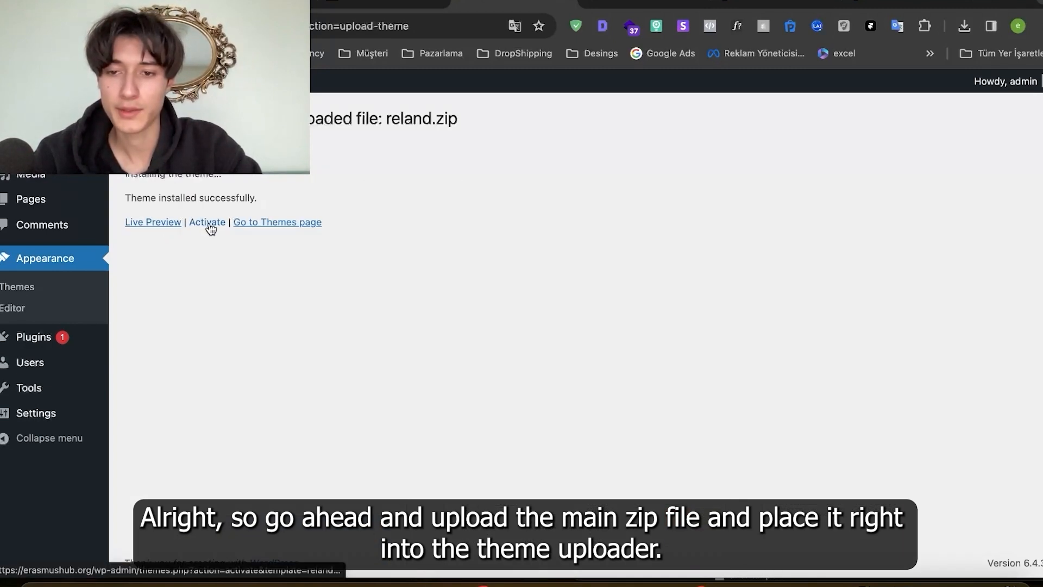
{"action": "left_click", "coordinate": [207, 222]}
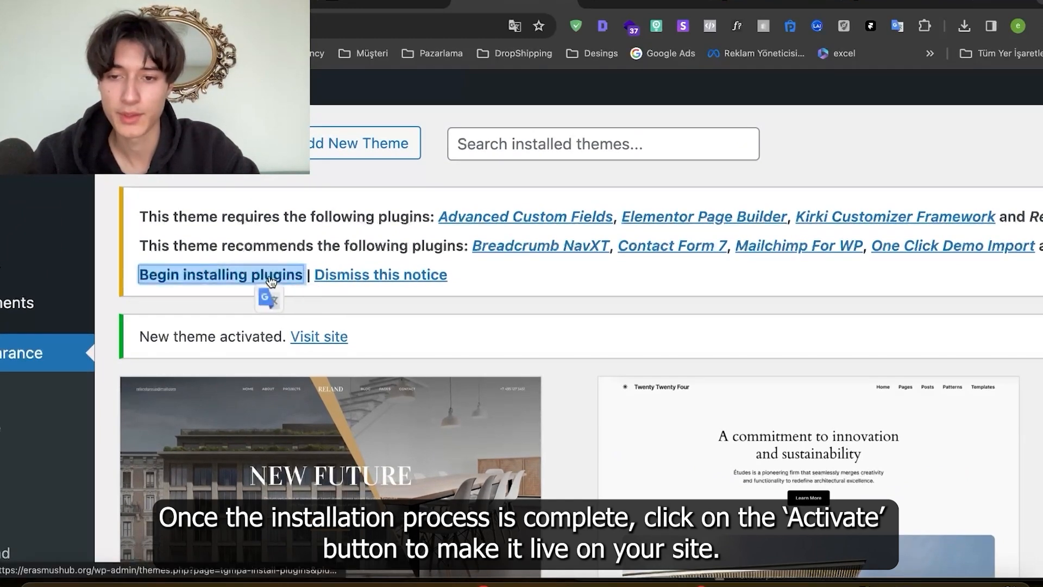
Bulk-install all of the Reland theme's required and recommended plugins.
{"action": "left_click", "coordinate": [220, 274]}
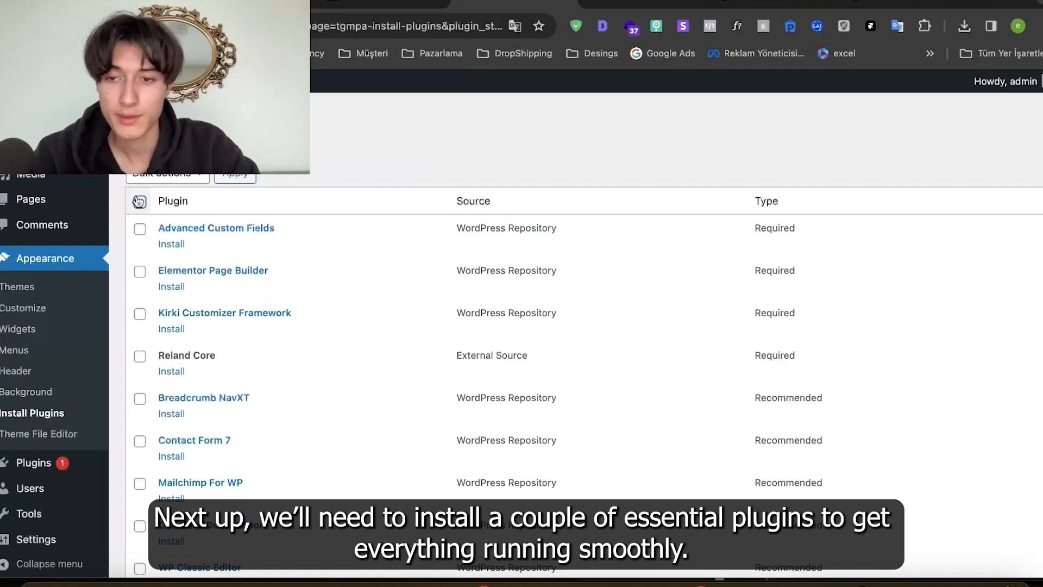
{"action": "left_click", "coordinate": [139, 201]}
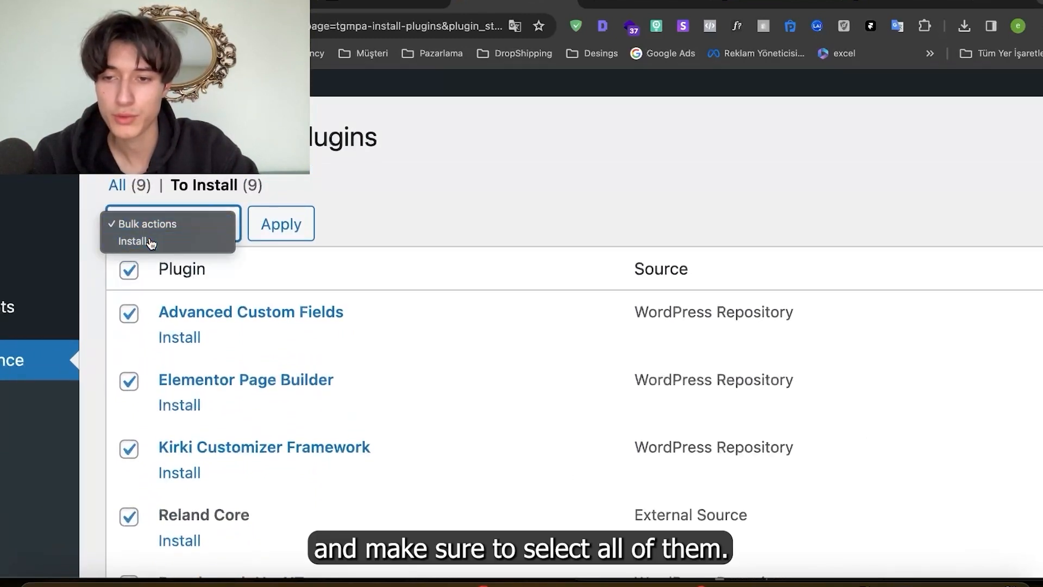
{"action": "left_click", "coordinate": [136, 241]}
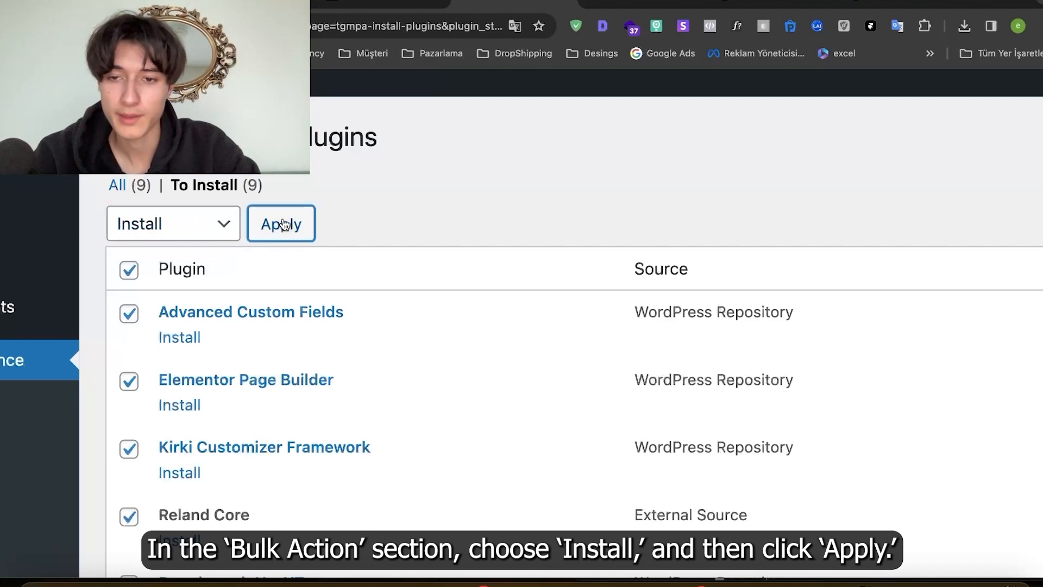
{"action": "left_click", "coordinate": [280, 223]}
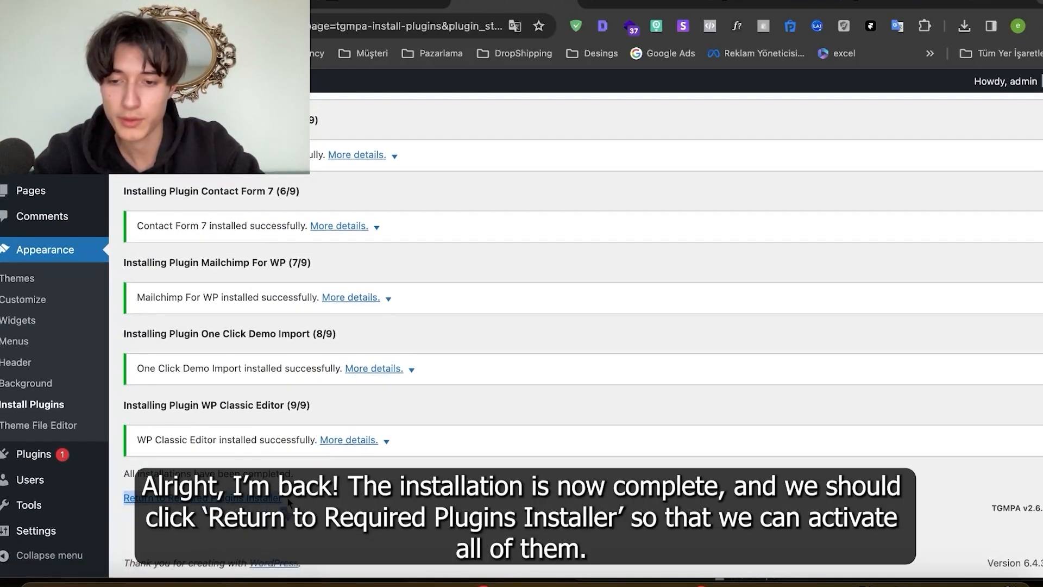
Back on the plugins list, bulk-activate all nine installed theme plugins.
{"action": "left_click", "coordinate": [202, 497]}
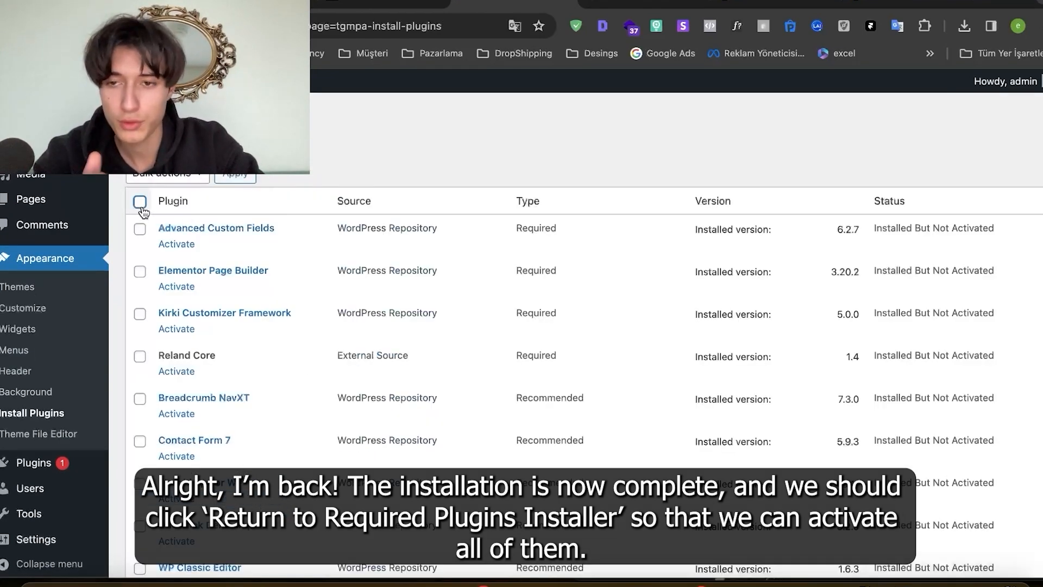
{"action": "left_click", "coordinate": [139, 201]}
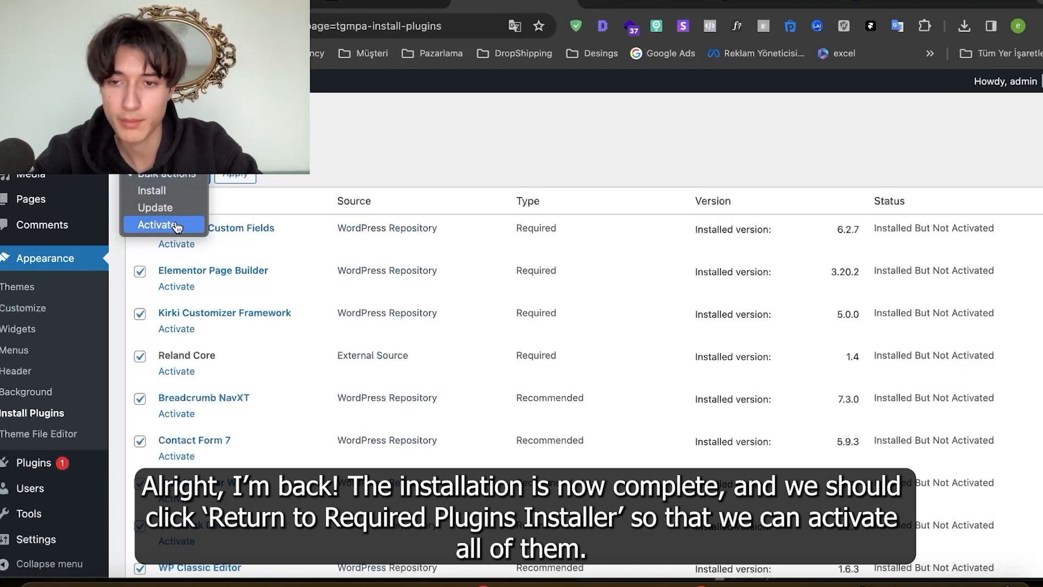
{"action": "left_click", "coordinate": [159, 224]}
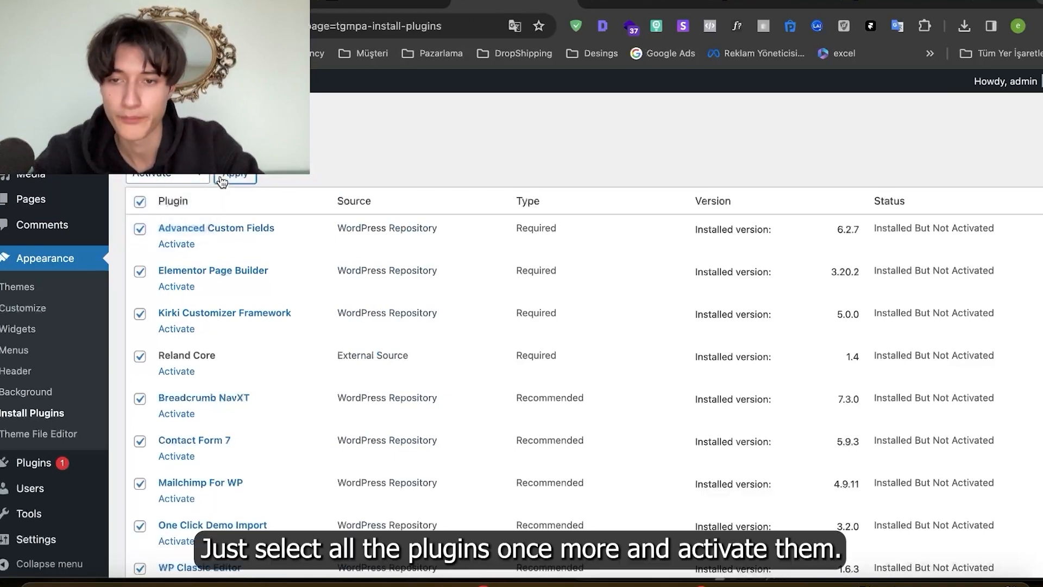
{"action": "left_click", "coordinate": [235, 173]}
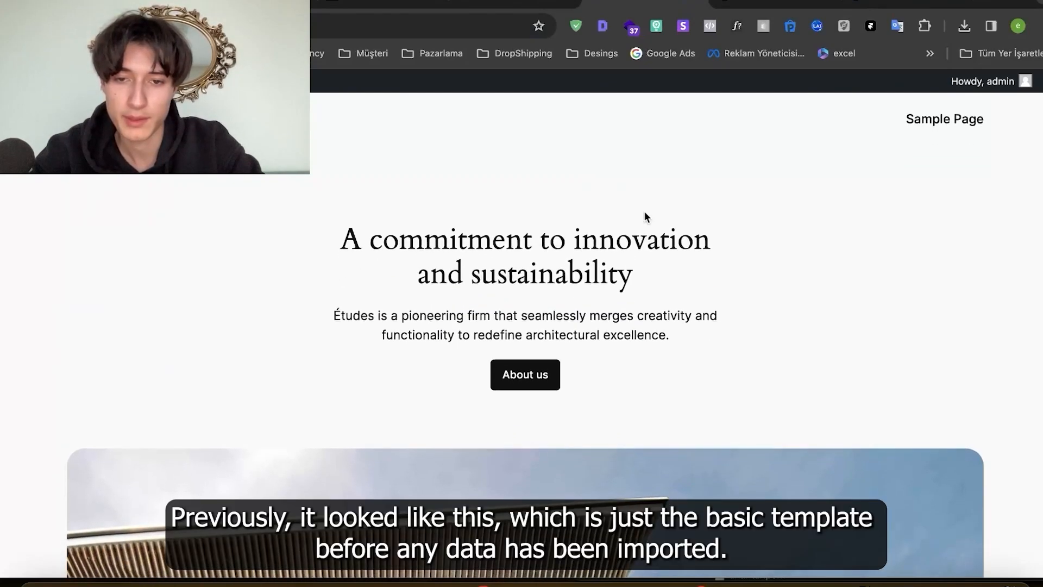
Scroll through the basic blog page showing the default Hello World post.
{"action": "scroll", "scroll_direction": "down", "scroll_amount": 3}
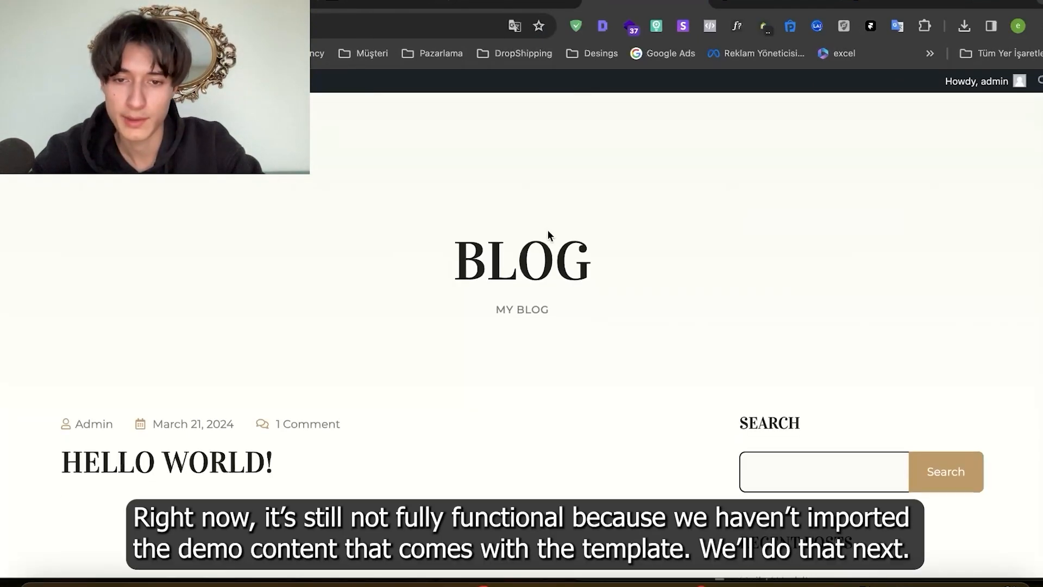
{"action": "mouse_move", "coordinate": [488, 127]}
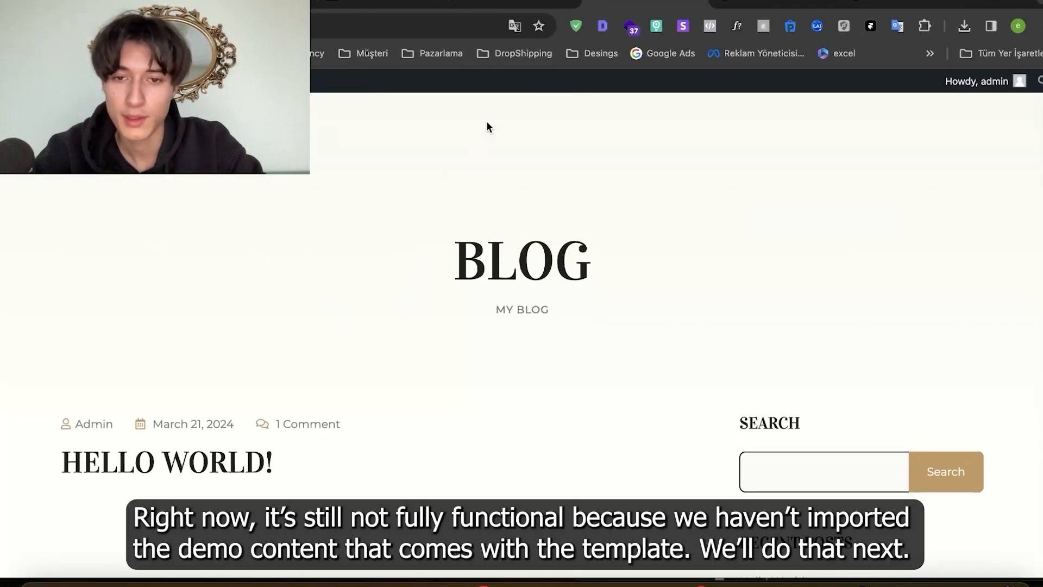
{"action": "scroll", "scroll_direction": "down", "scroll_amount": 3}
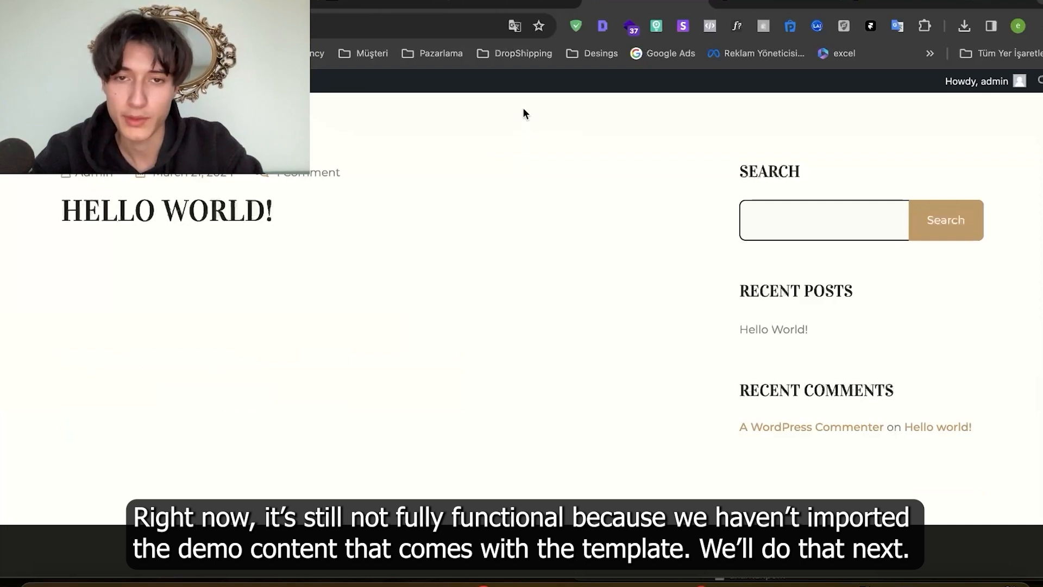
{"action": "scroll", "scroll_direction": "up", "scroll_amount": 3}
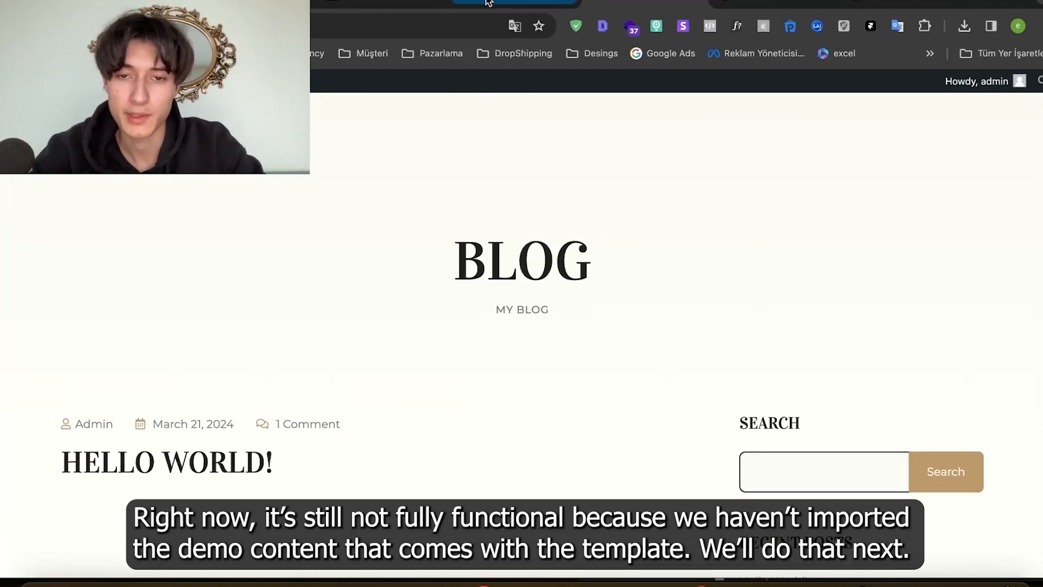
{"action": "mouse_move", "coordinate": [515, 3]}
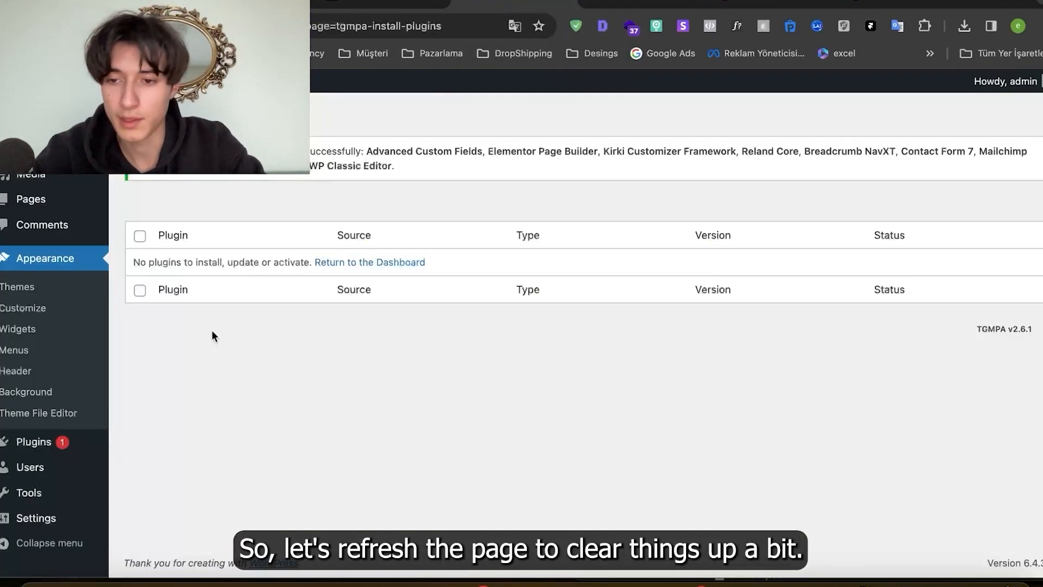
{"action": "mouse_move", "coordinate": [45, 258]}
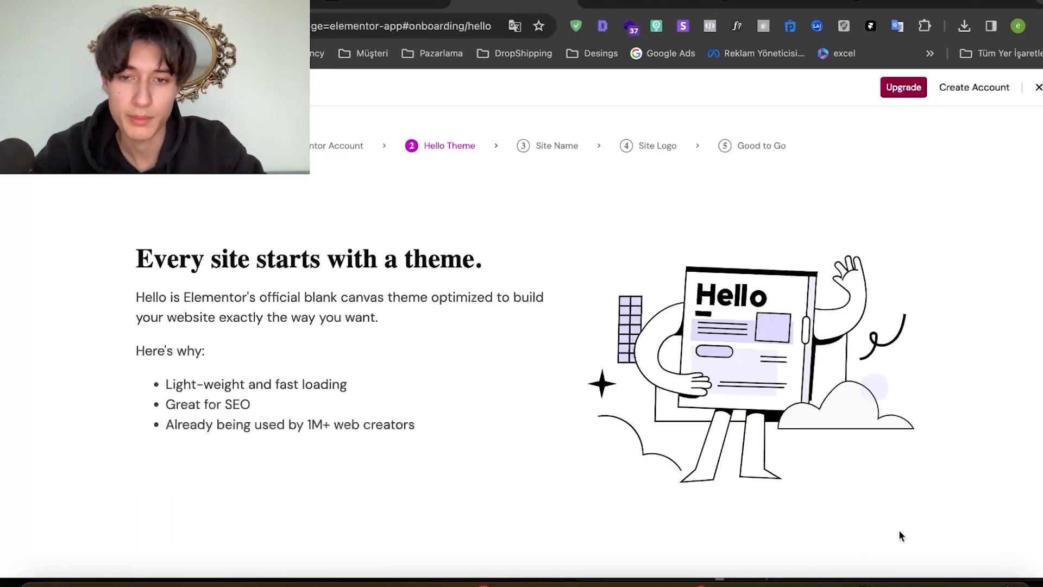
Open Appearance > Import Demo Data and import the Home Default demo until Import Complete.
{"action": "scroll", "scroll_direction": "down", "scroll_amount": 3}
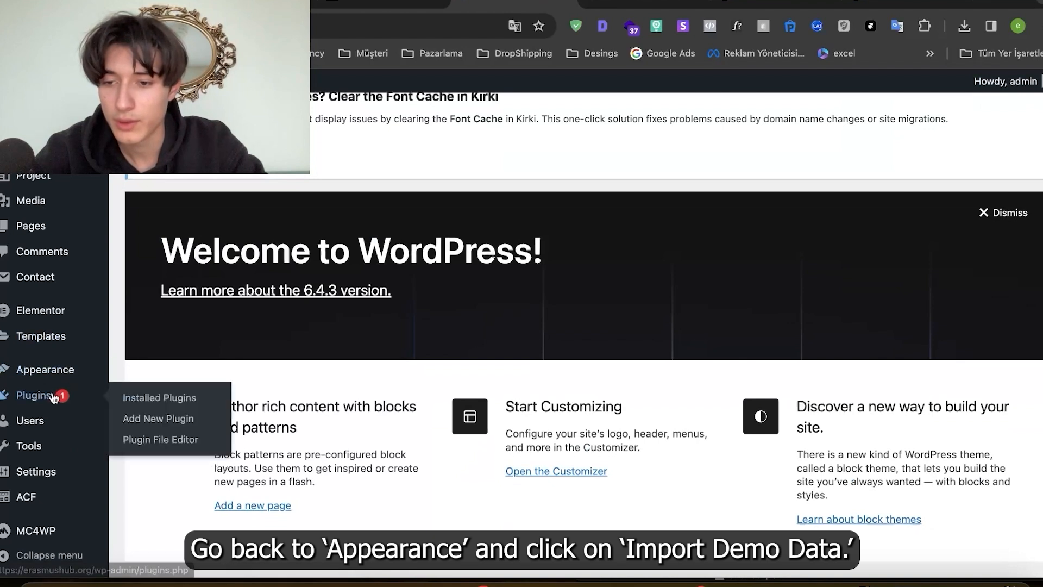
{"action": "left_click", "coordinate": [45, 370]}
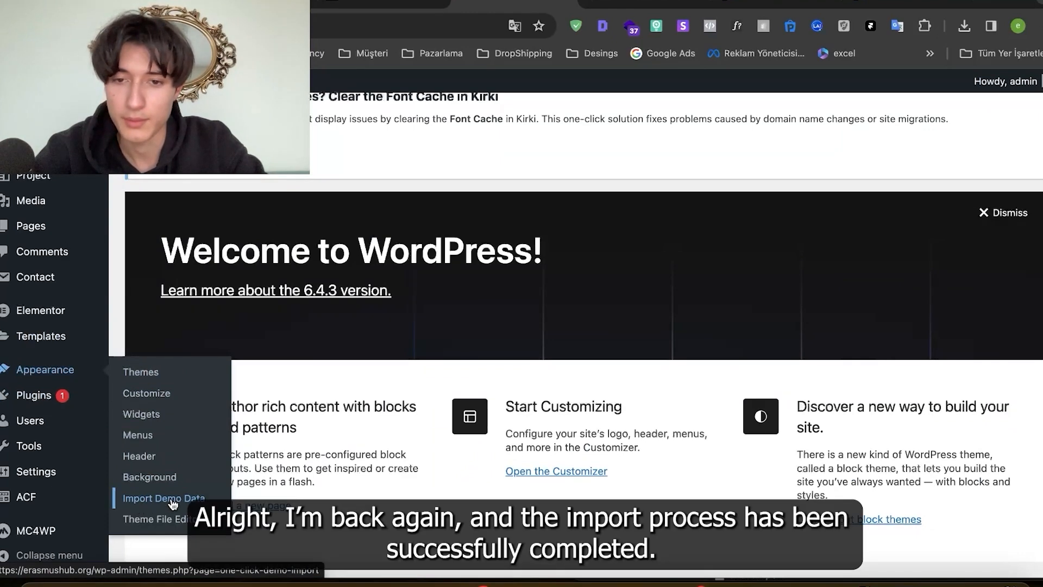
{"action": "left_click", "coordinate": [163, 497]}
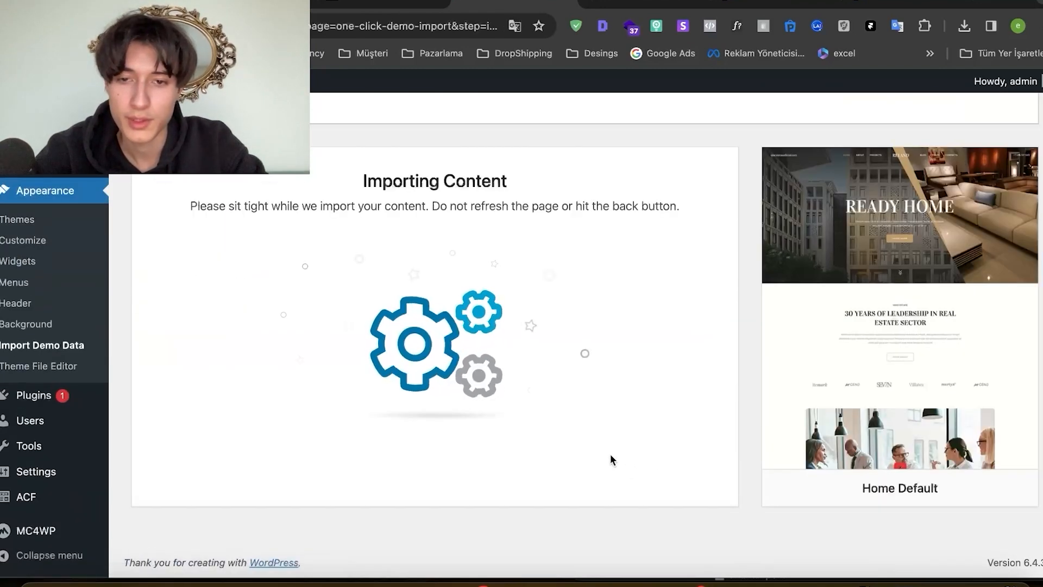
{"action": "scroll", "scroll_direction": "up", "scroll_amount": 3}
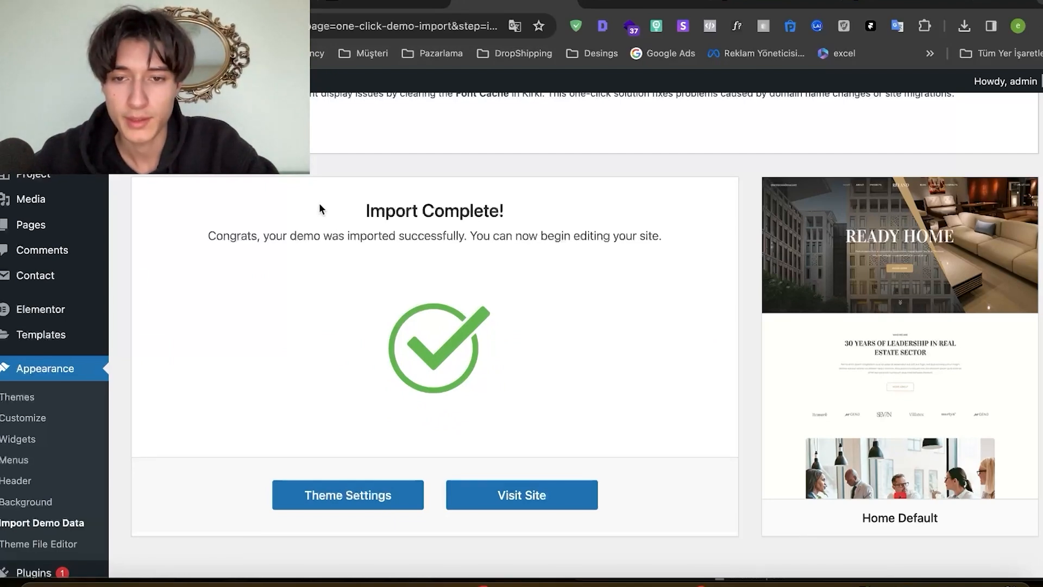
Visit the site and scroll through the imported Home Default hero, projects, services and blog sections.
{"action": "left_click", "coordinate": [521, 494]}
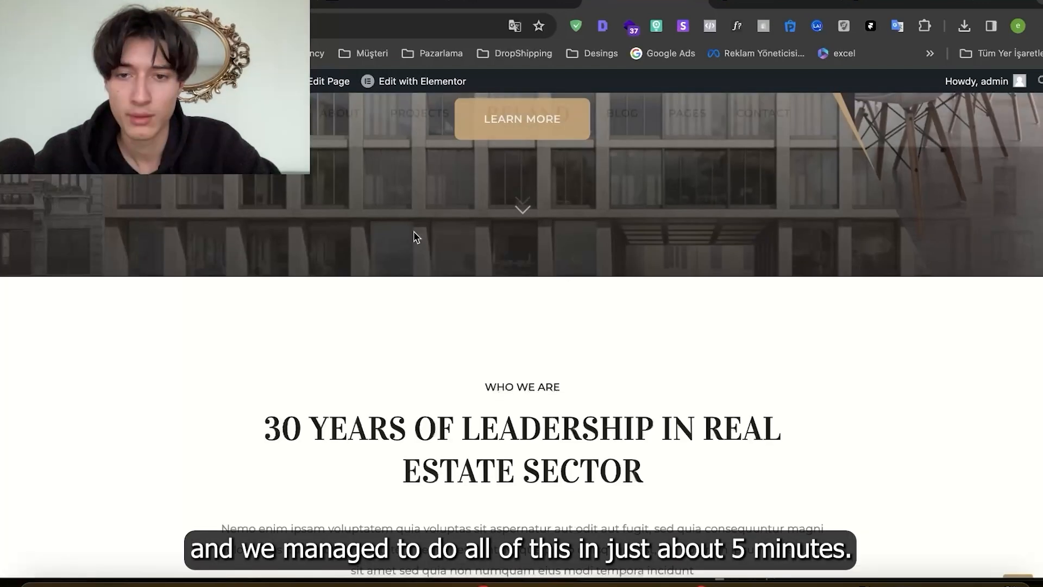
{"action": "scroll", "scroll_direction": "down", "scroll_amount": 3}
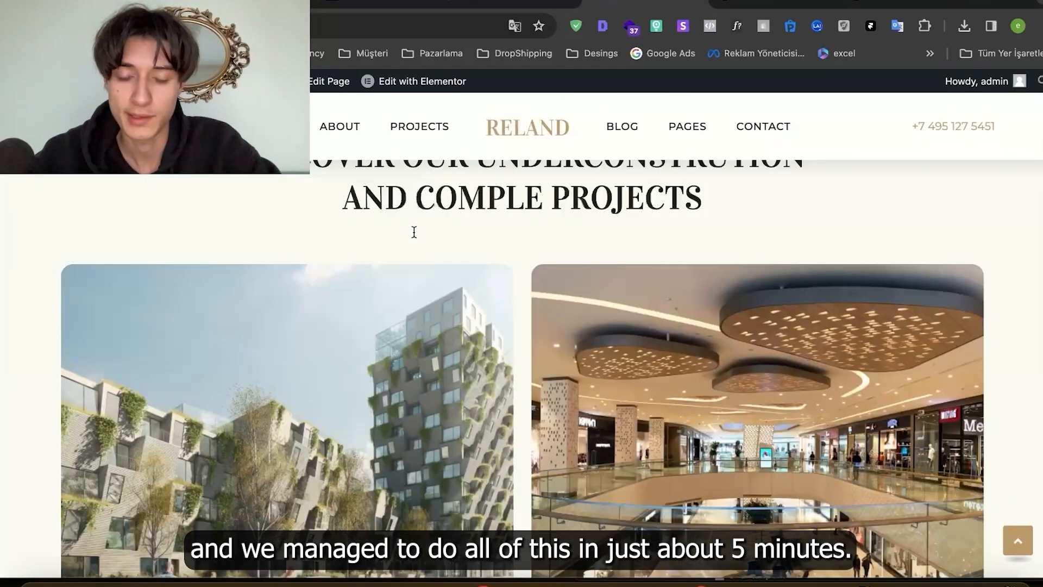
{"action": "scroll", "scroll_direction": "down", "scroll_amount": 3}
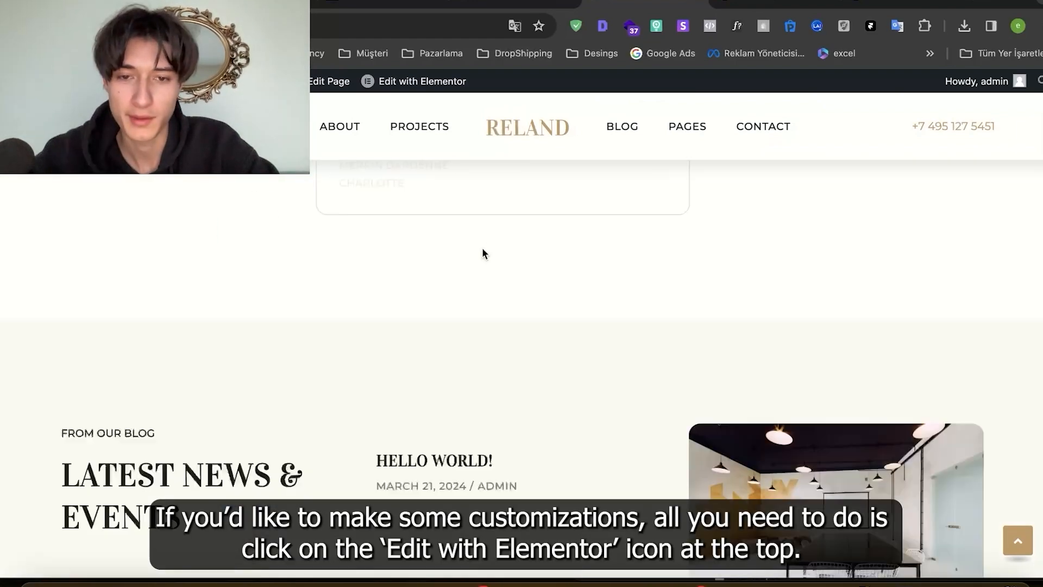
{"action": "scroll", "scroll_direction": "up", "scroll_amount": 3}
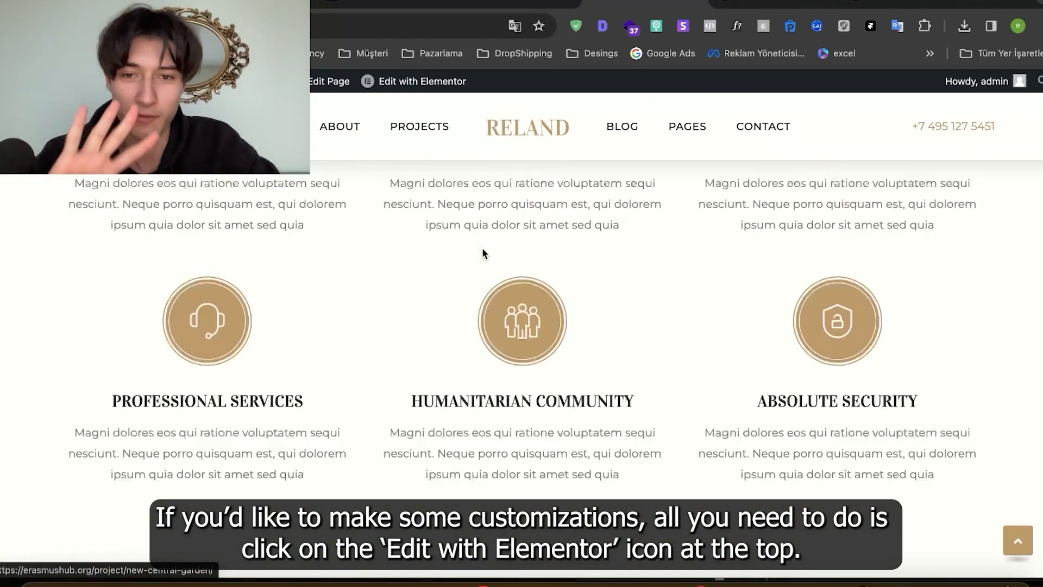
{"action": "left_click", "coordinate": [420, 81]}
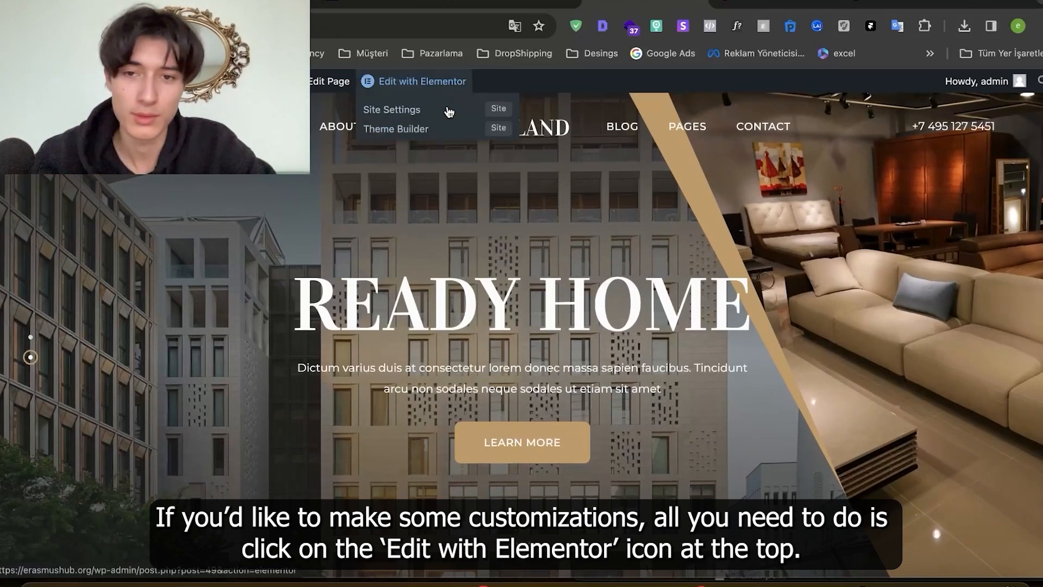
{"action": "mouse_move", "coordinate": [392, 83]}
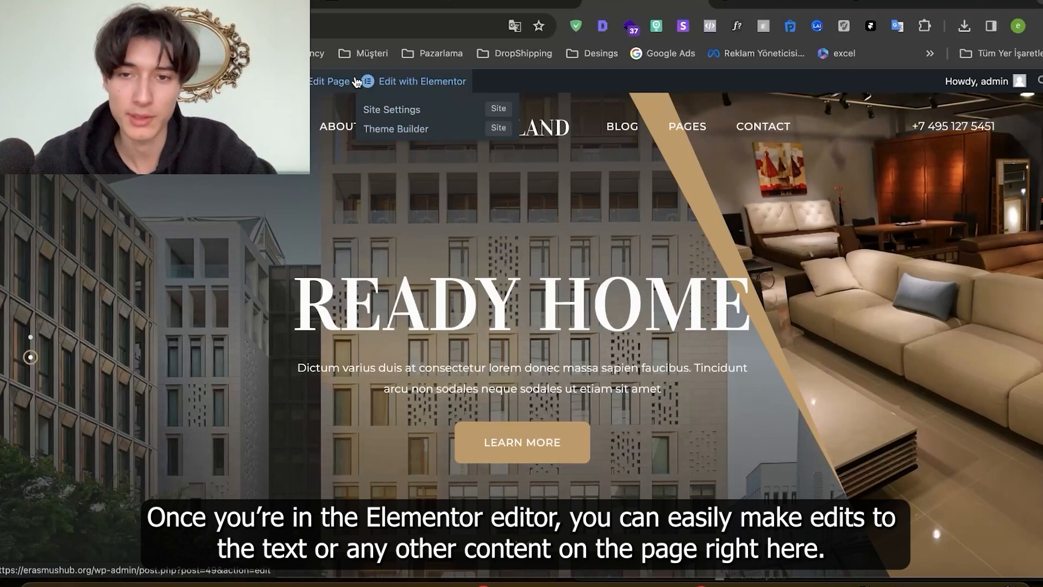
Open the homepage in Elementor and add an Image widget above the Who We Are section.
{"action": "left_click", "coordinate": [422, 81]}
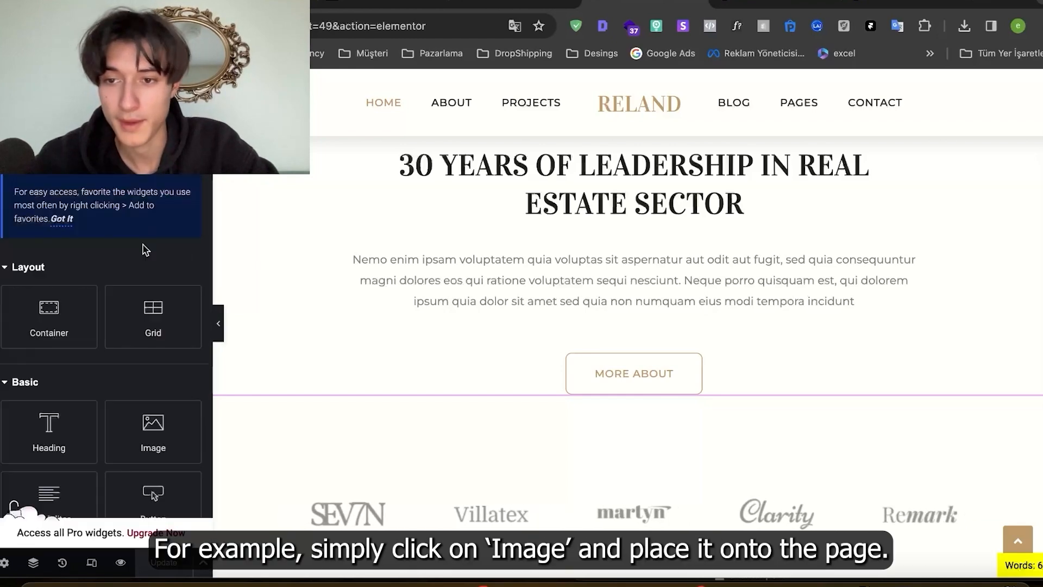
{"action": "scroll", "scroll_direction": "down", "scroll_amount": 3}
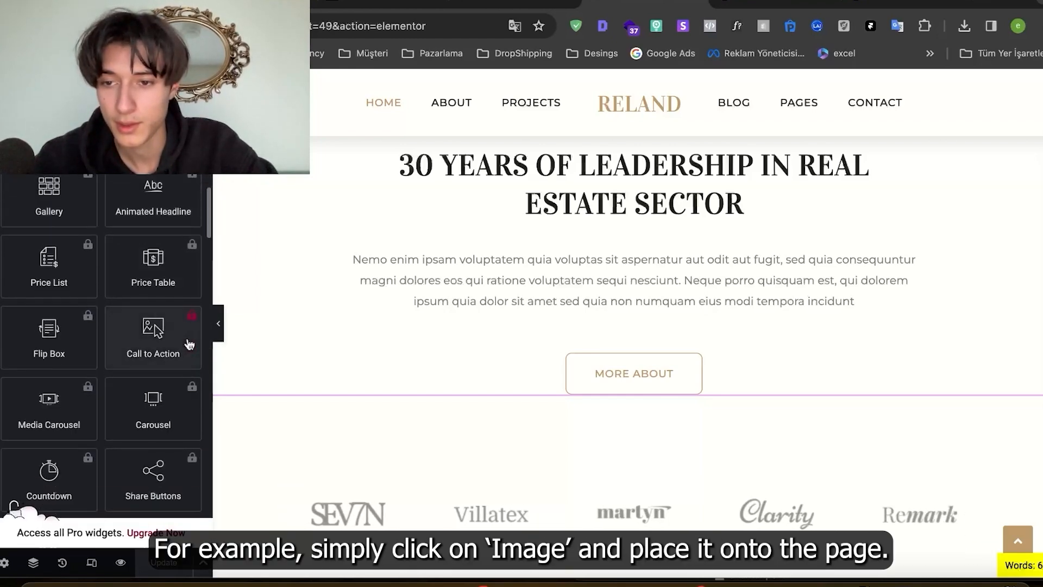
{"action": "scroll", "scroll_direction": "up", "scroll_amount": 3}
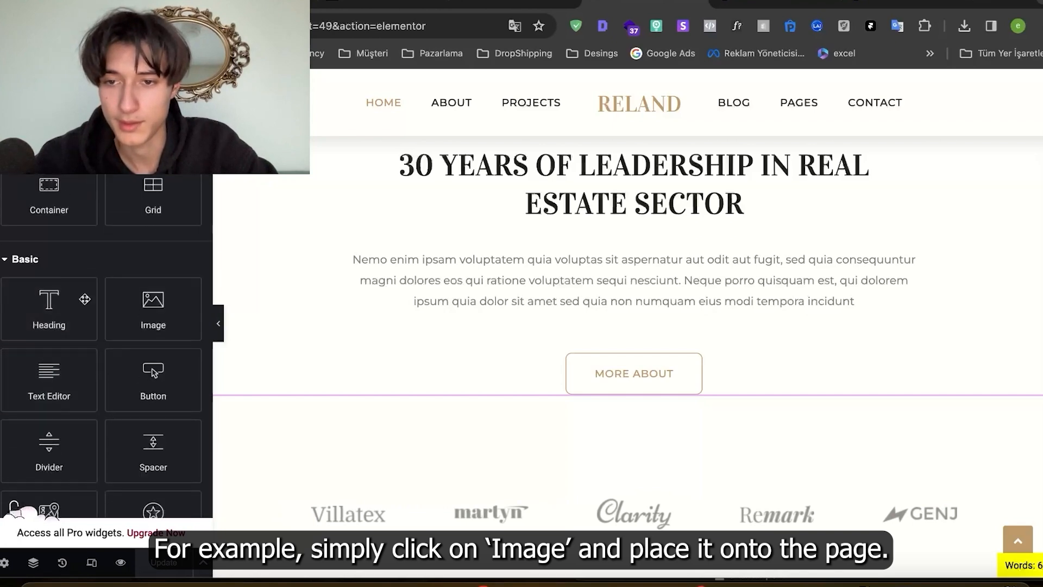
{"action": "left_click", "coordinate": [152, 308]}
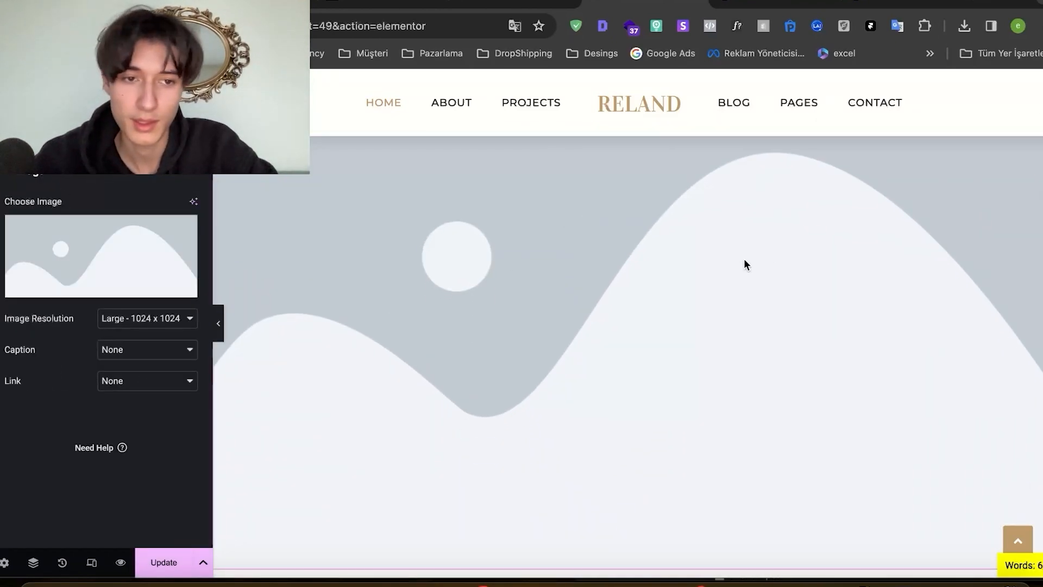
{"action": "scroll", "scroll_direction": "down", "scroll_amount": 3}
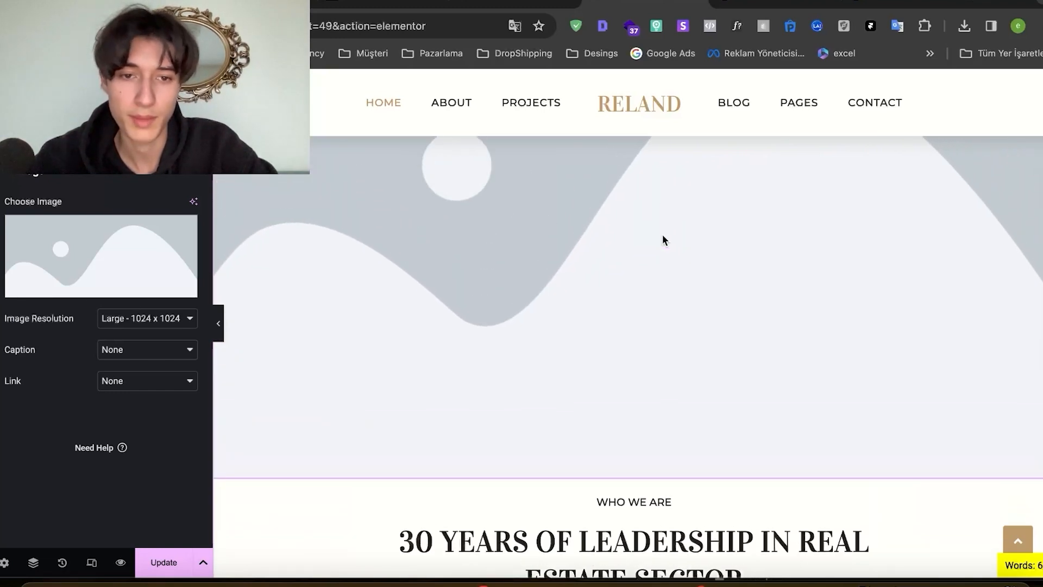